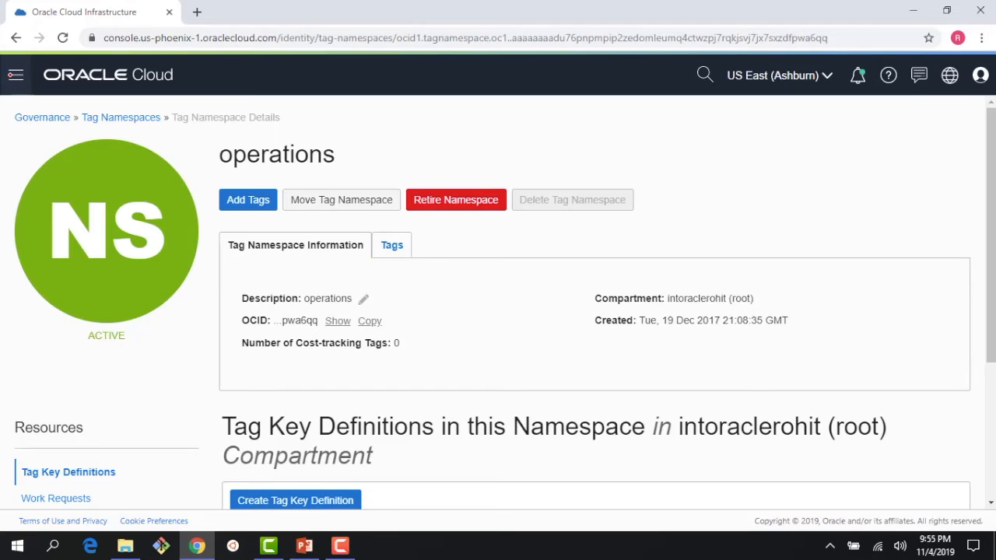
Go to Governance > Tag Namespaces to list the root compartment's tag namespaces.
{"action": "left_click", "coordinate": [16, 75]}
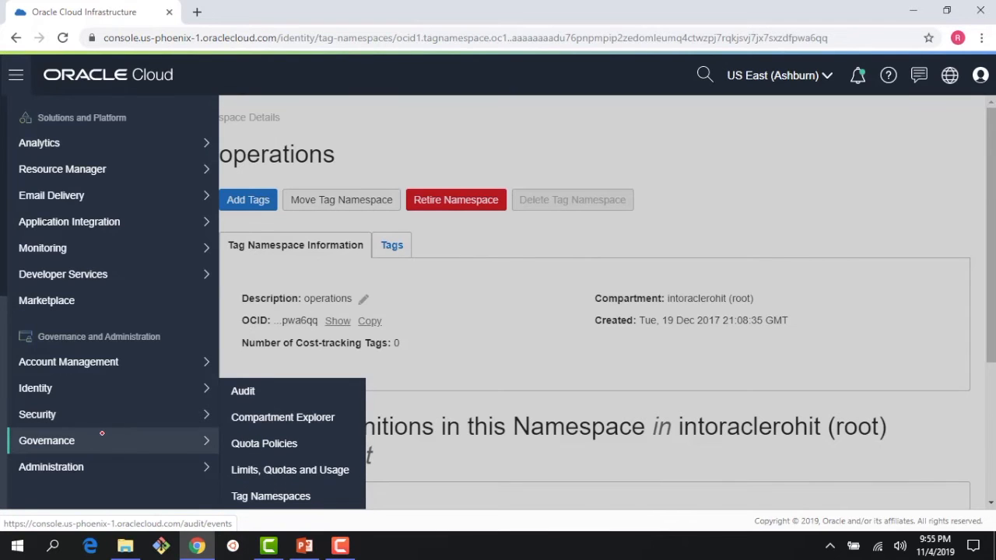
{"action": "left_click", "coordinate": [271, 495]}
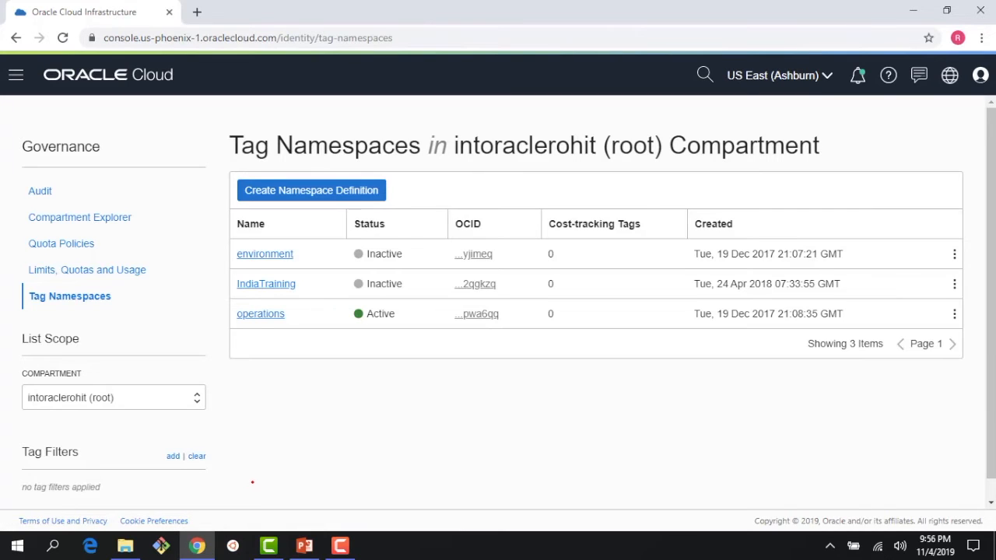
{"action": "mouse_move", "coordinate": [276, 417]}
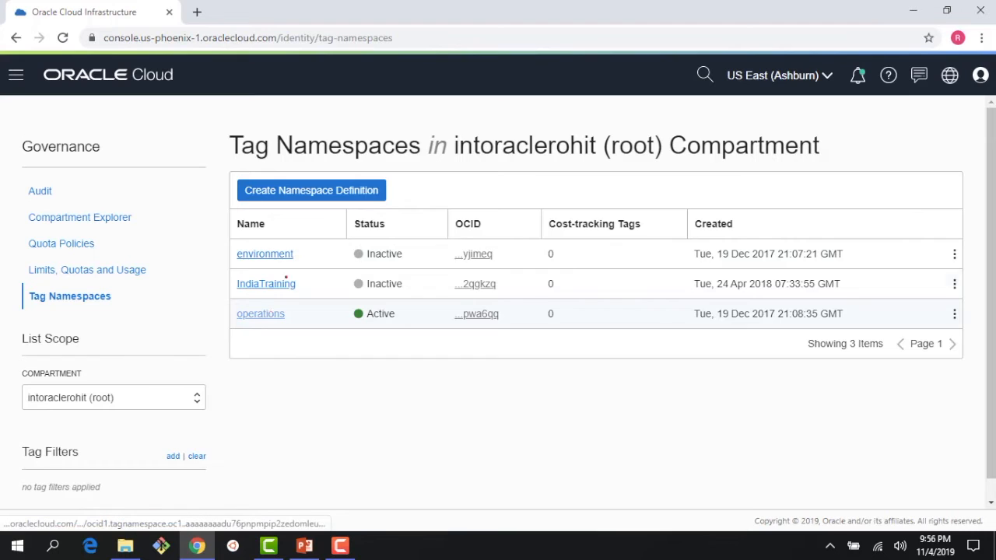
Create tag namespace 'Marketing', described as a tag namespace for marketing purposes.
{"action": "left_click", "coordinate": [312, 190]}
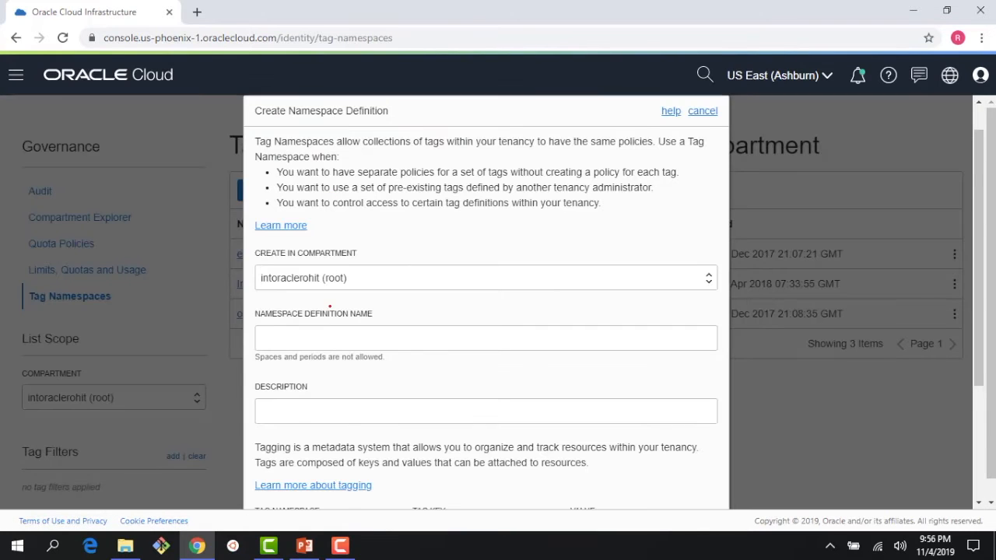
{"action": "left_click", "coordinate": [485, 337]}
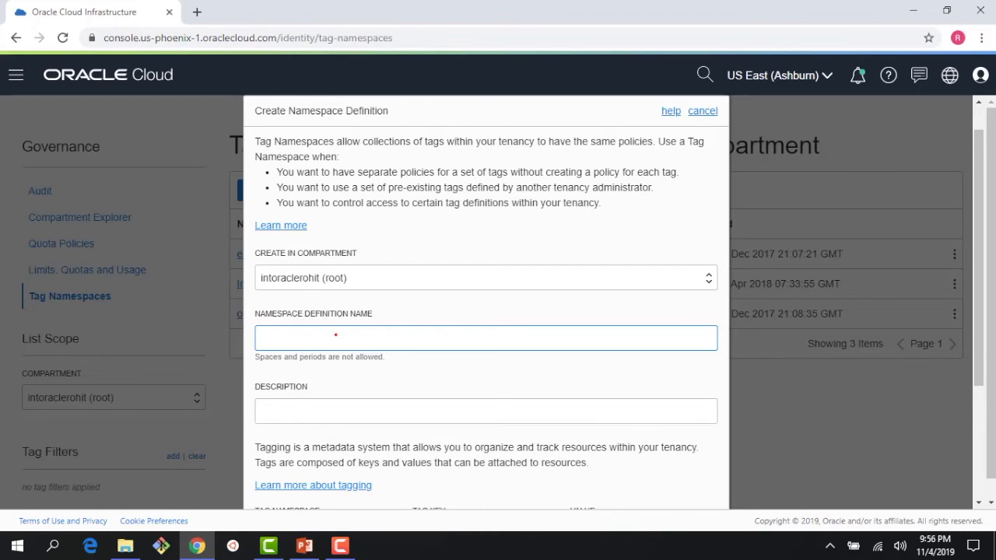
{"action": "type", "text": "Marketing"}
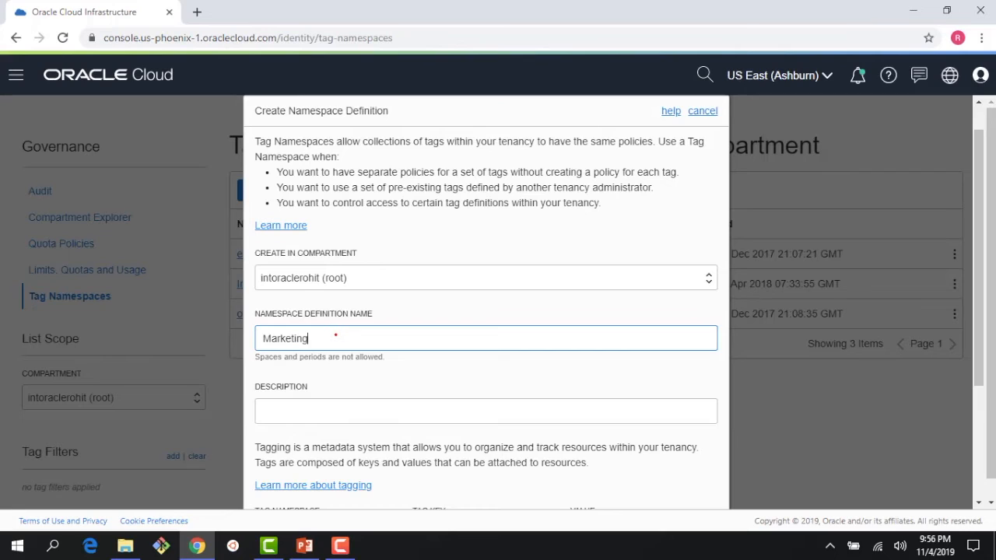
{"action": "left_click", "coordinate": [485, 411]}
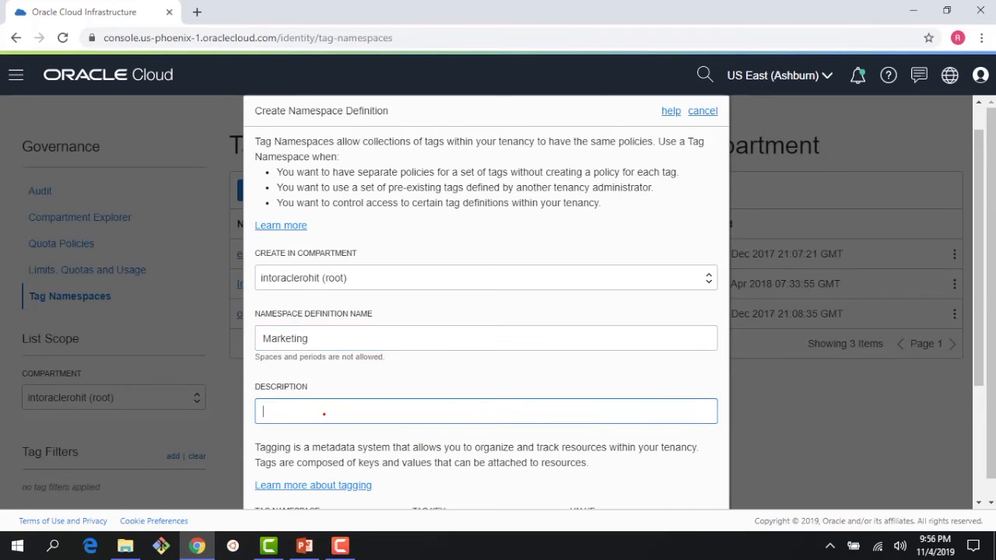
{"action": "type", "text": "tag namespace for marke"}
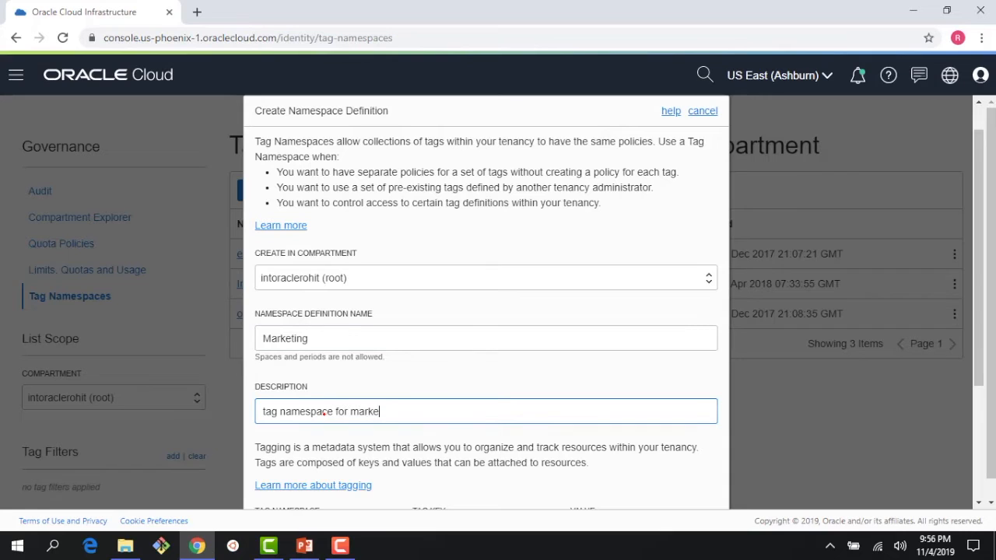
{"action": "type", "text": "ting"}
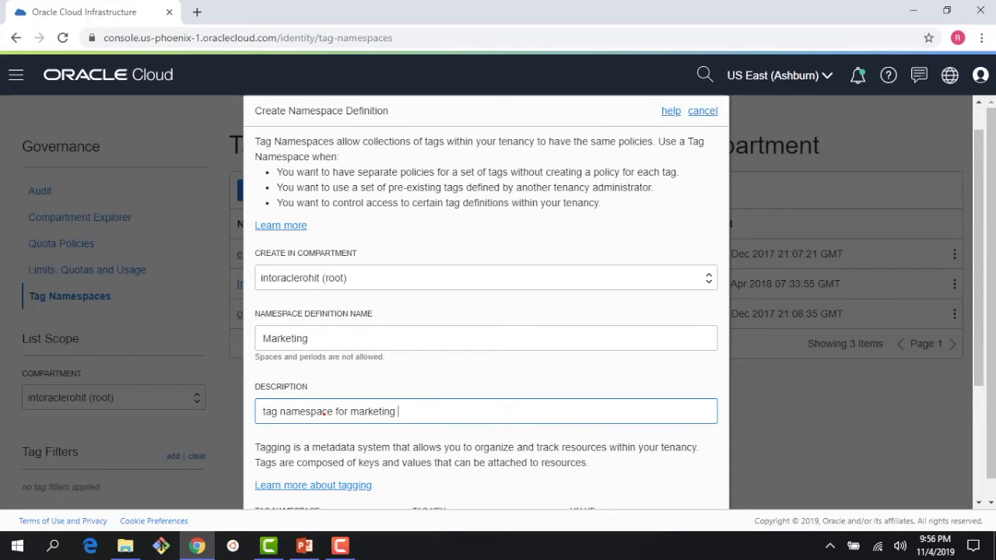
{"action": "type", "text": "purposes"}
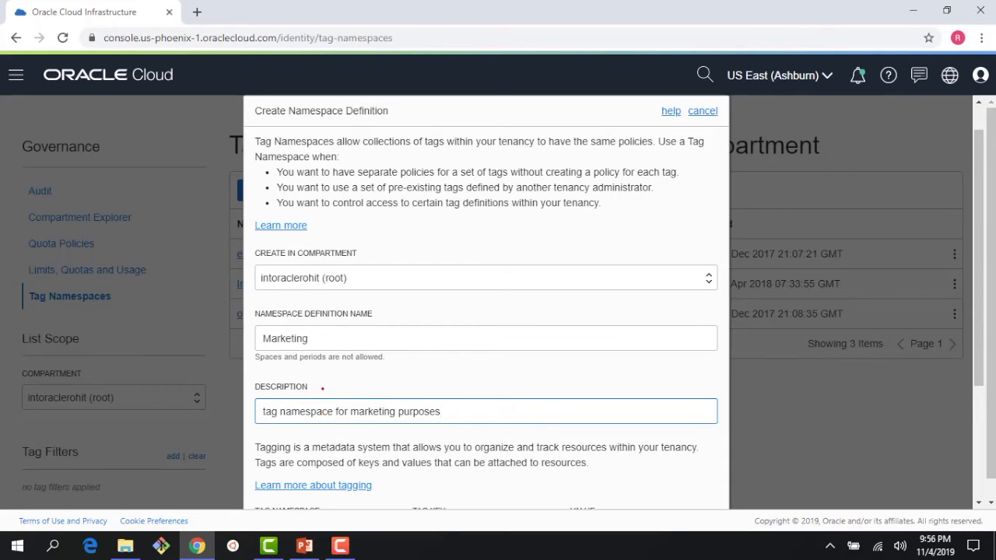
{"action": "scroll", "scroll_direction": "down", "scroll_amount": 3}
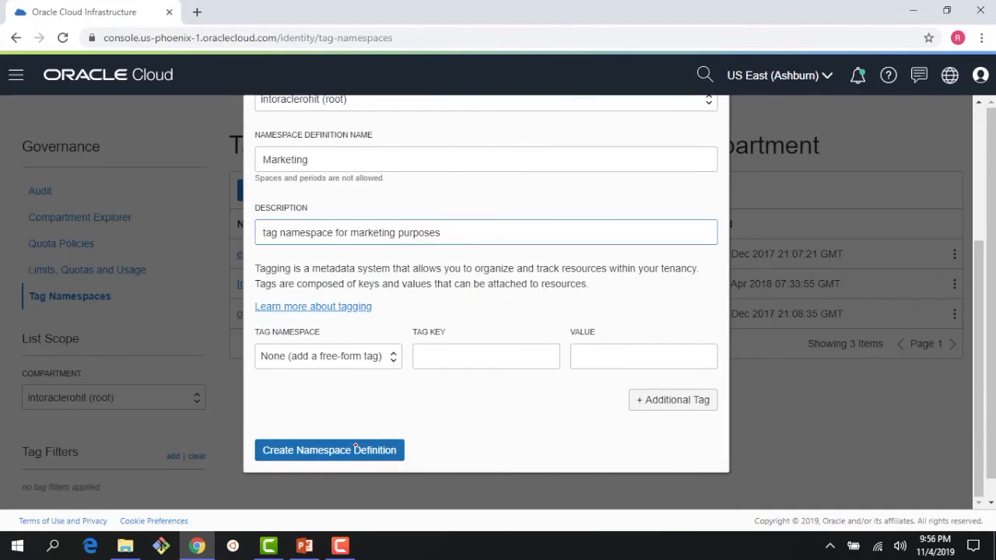
{"action": "left_click", "coordinate": [330, 449]}
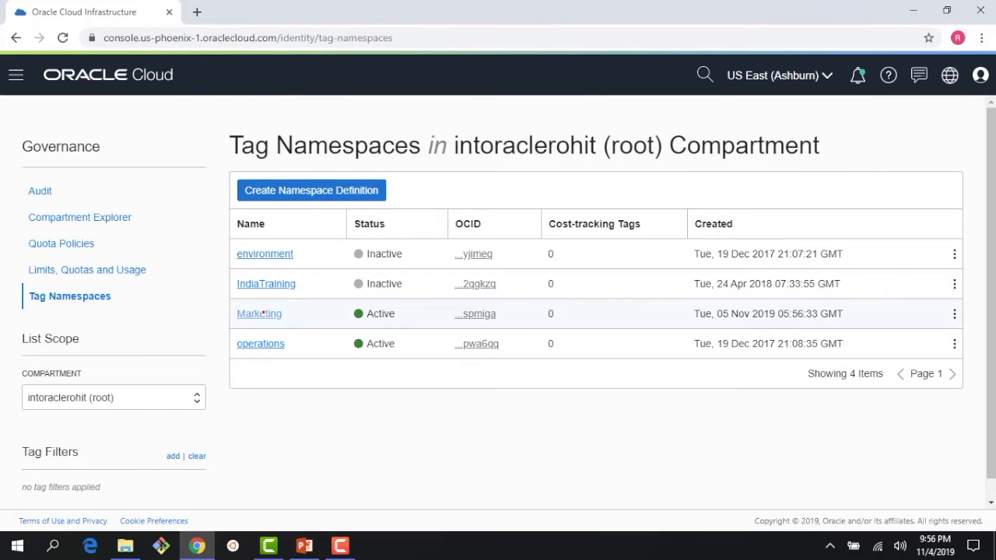
In the Marketing namespace, start a tag key named Campaign with a description.
{"action": "left_click", "coordinate": [259, 313]}
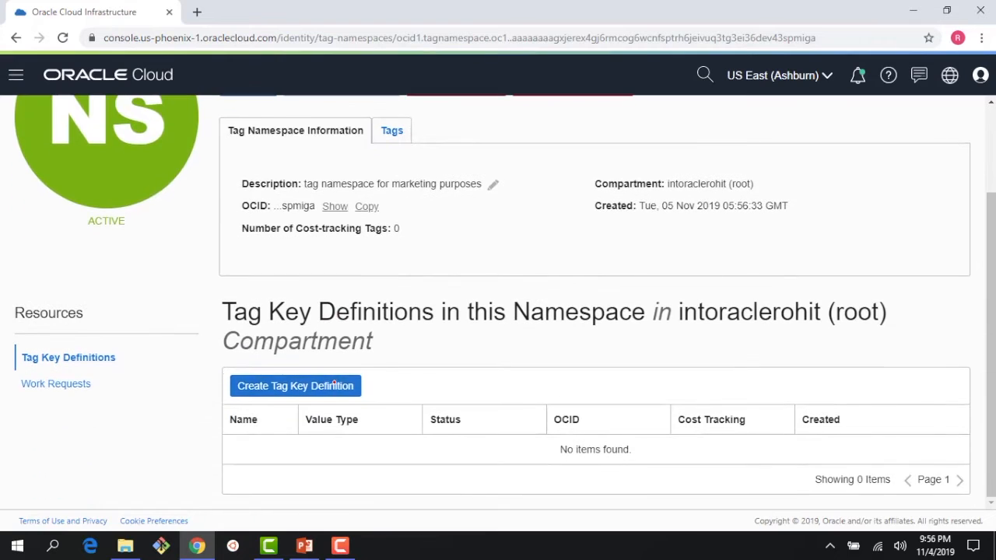
{"action": "left_click", "coordinate": [295, 385]}
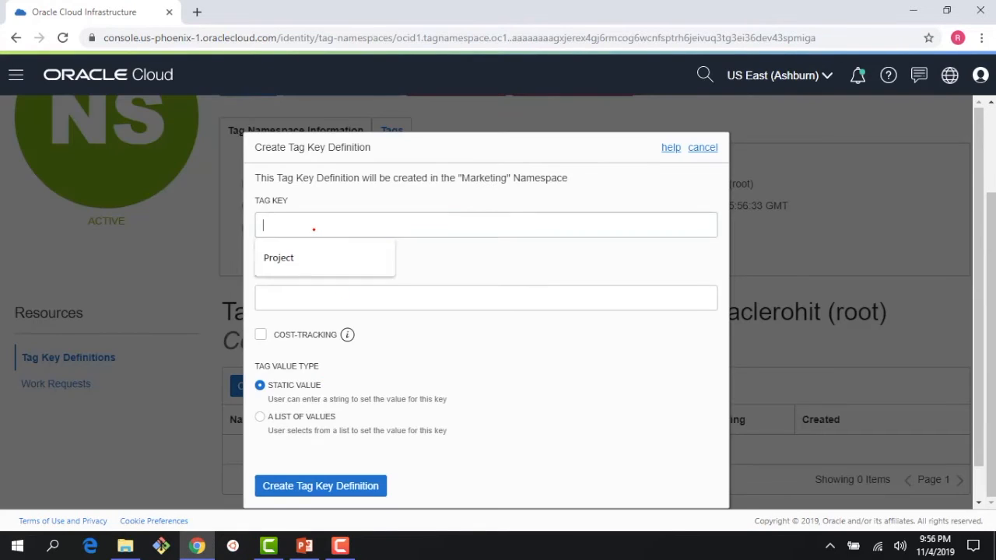
{"action": "type", "text": "Campaign"}
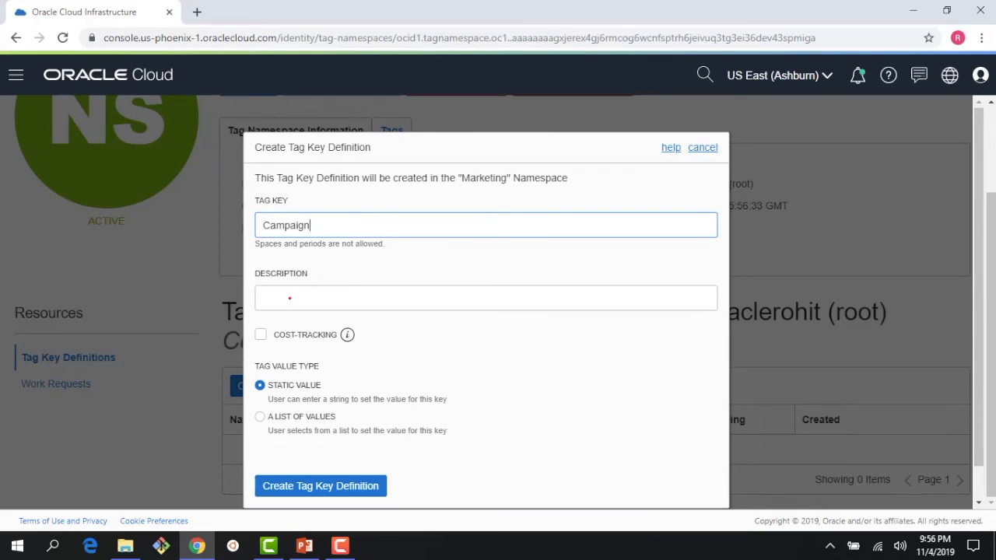
{"action": "type", "text": "this i a key to define the camp"}
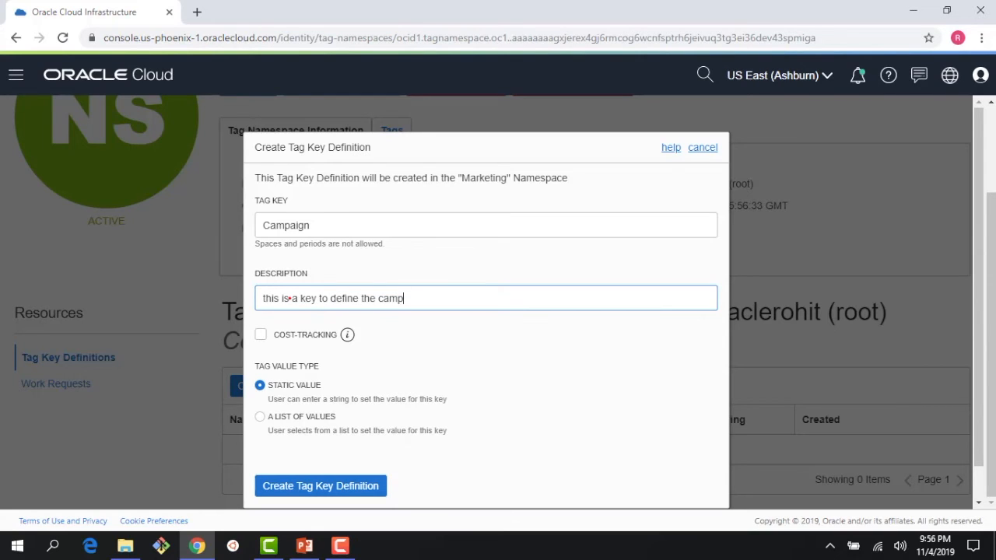
{"action": "type", "text": "aign"}
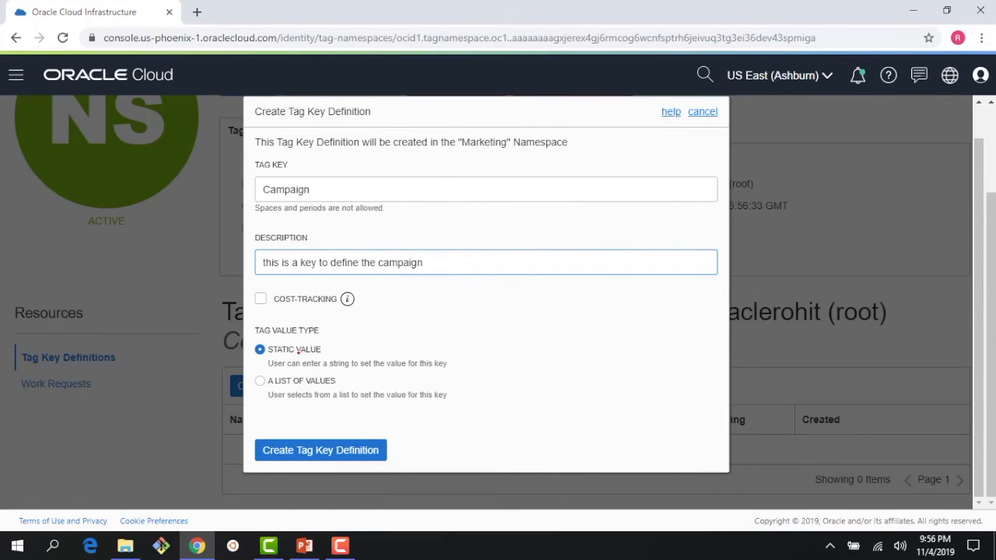
Restrict Campaign to a list of values NA, EMEA and APAC, and create it.
{"action": "left_click", "coordinate": [260, 381]}
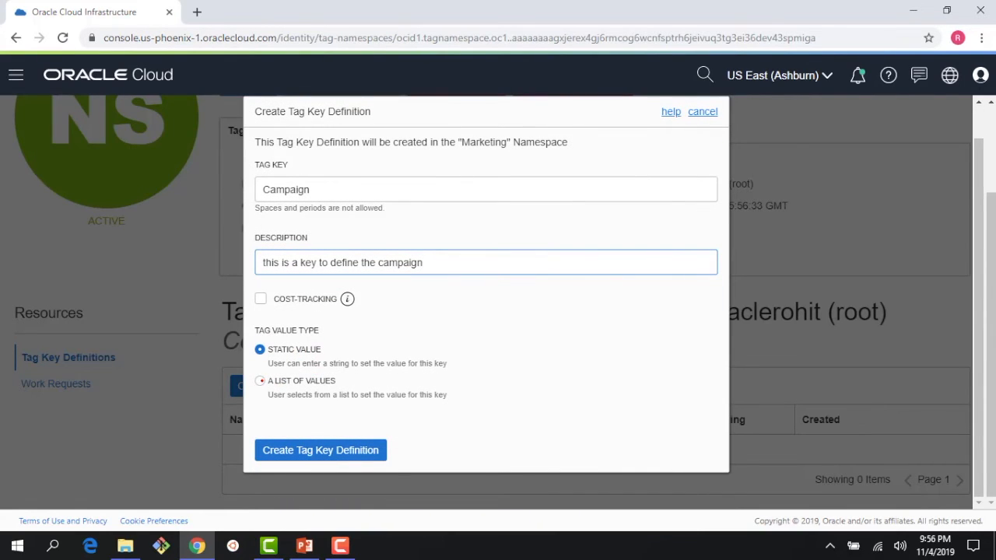
{"action": "left_click", "coordinate": [260, 380]}
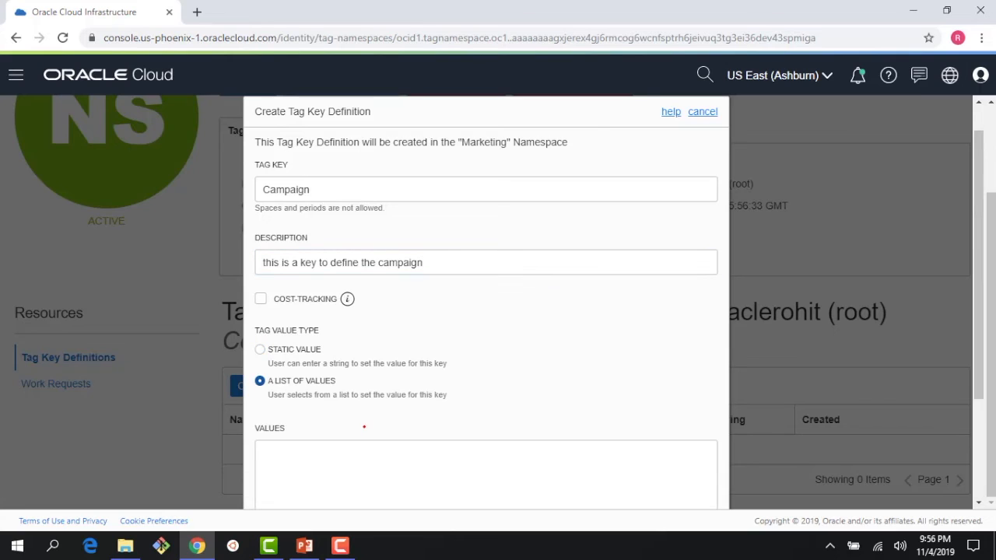
{"action": "left_click", "coordinate": [485, 467]}
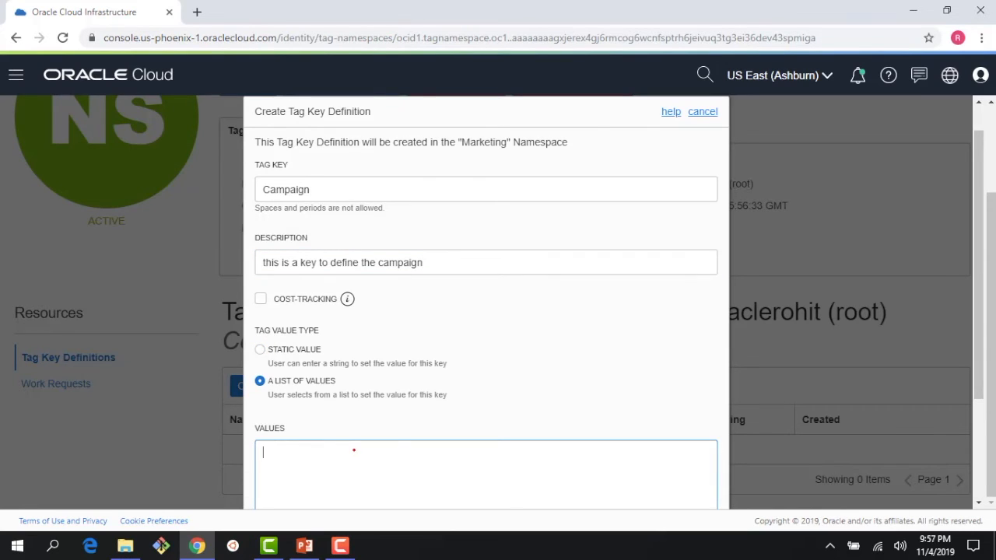
{"action": "type", "text": "N"}
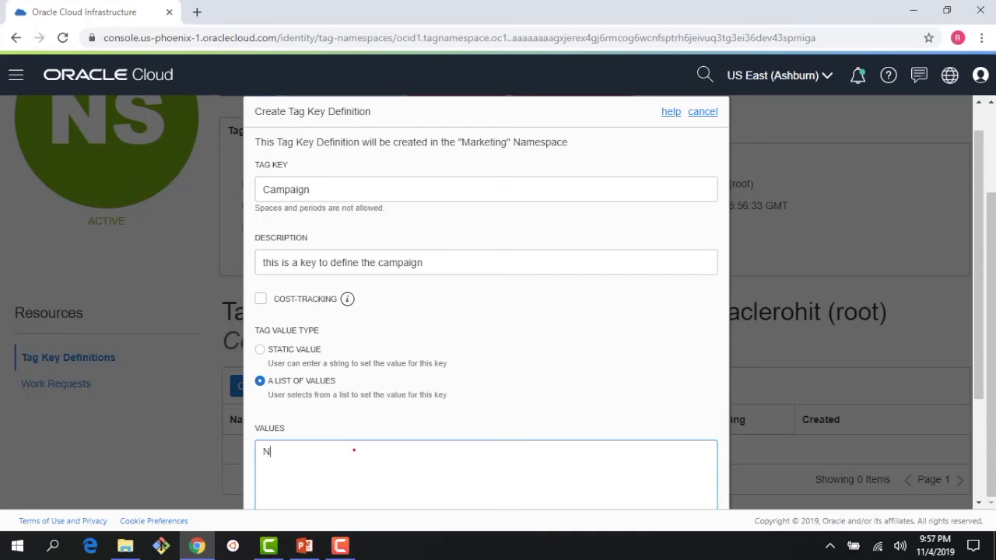
{"action": "type", "text": "A"}
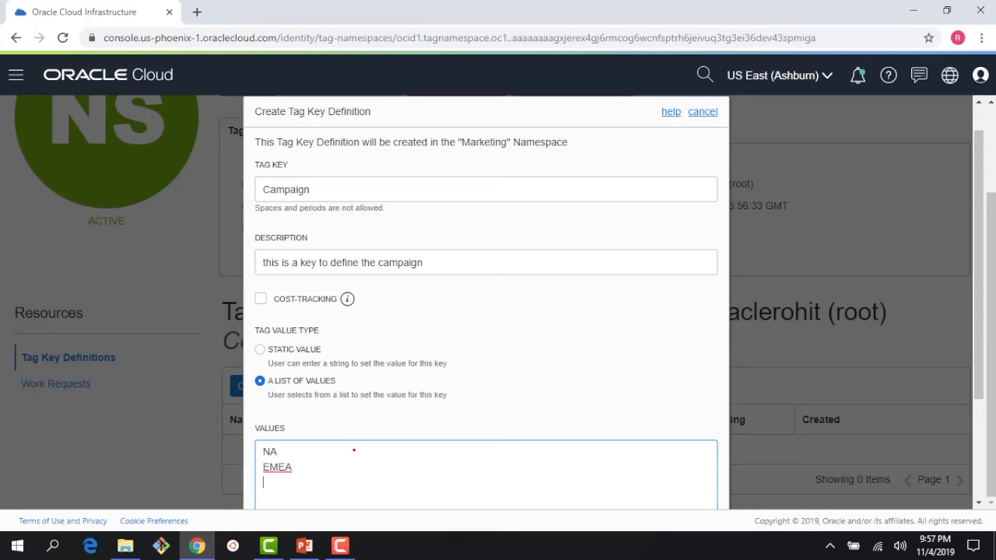
{"action": "type", "text": "APAC"}
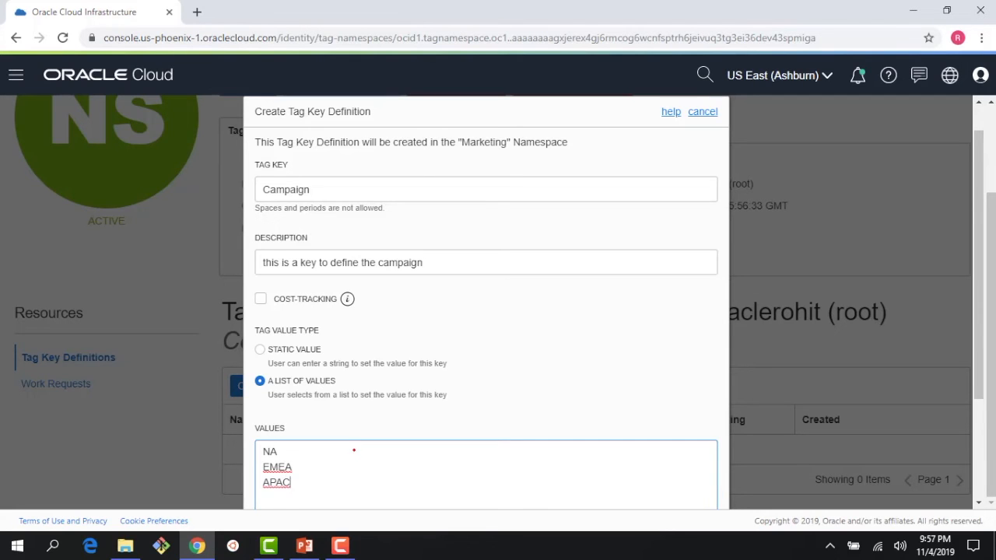
{"action": "left_click", "coordinate": [319, 449]}
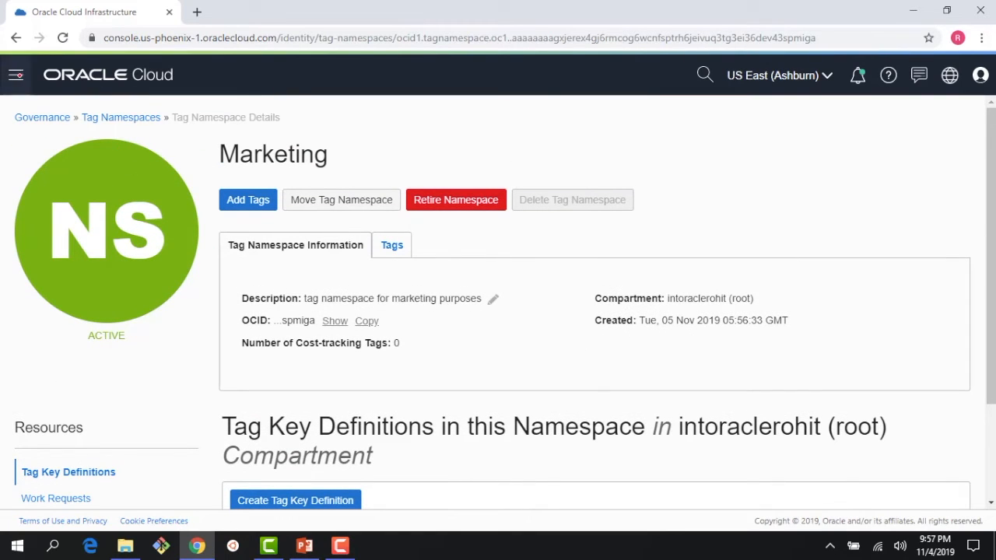
{"action": "left_click", "coordinate": [16, 75]}
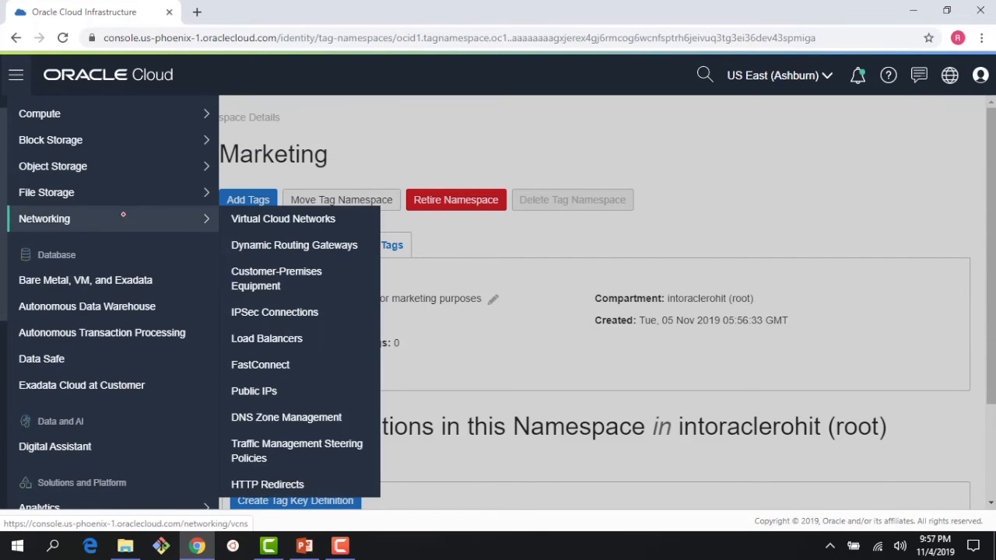
Show the Virtual Cloud Networks in the Training compartment.
{"action": "left_click", "coordinate": [283, 218]}
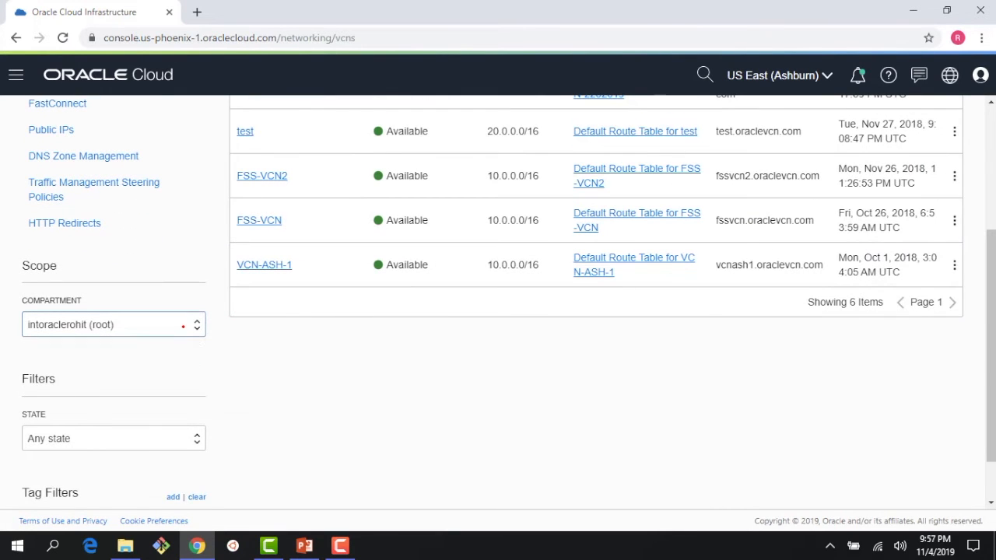
{"action": "left_click", "coordinate": [113, 324]}
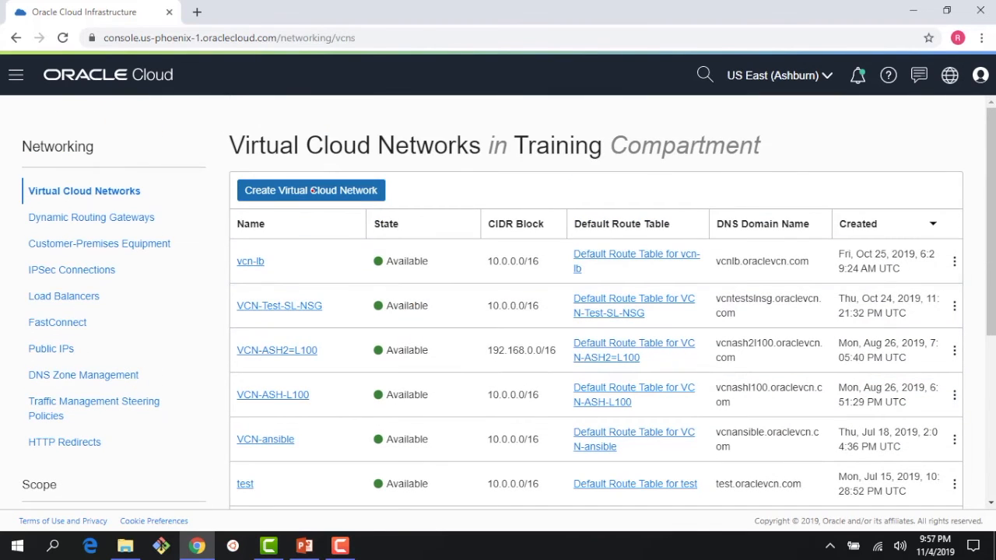
Start a virtual cloud network named MarketingVCN with CIDR block 10.0.0.0/16.
{"action": "left_click", "coordinate": [310, 190]}
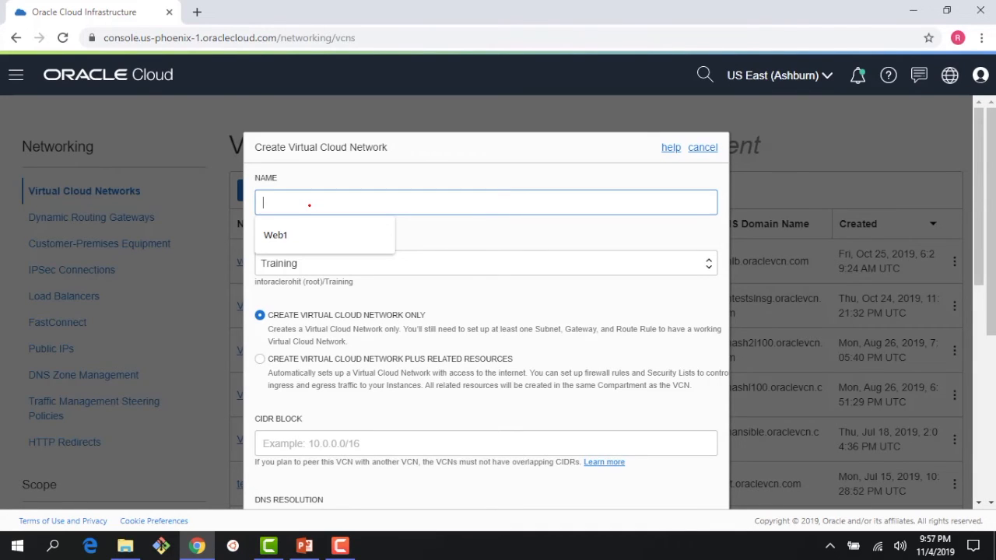
{"action": "type", "text": "Marketing"}
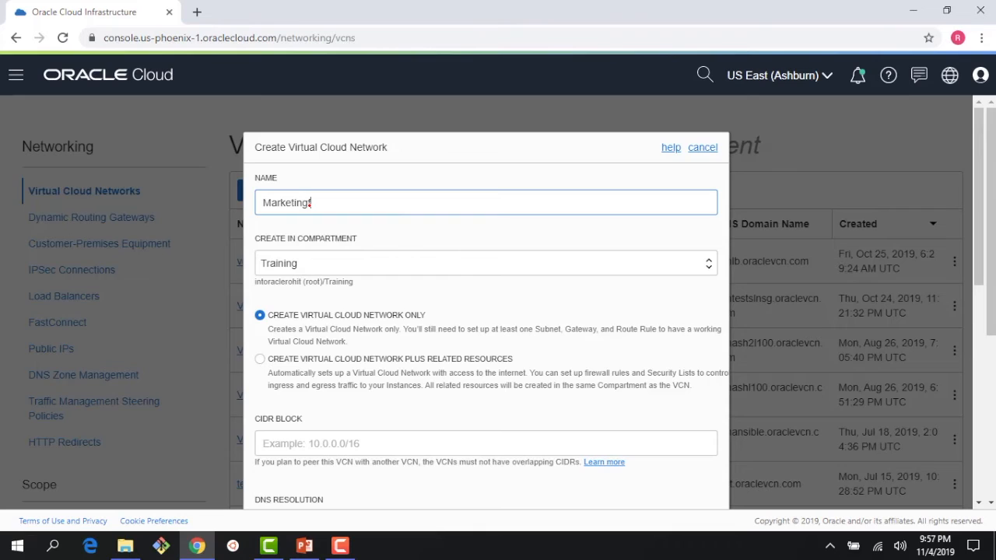
{"action": "type", "text": "VCN"}
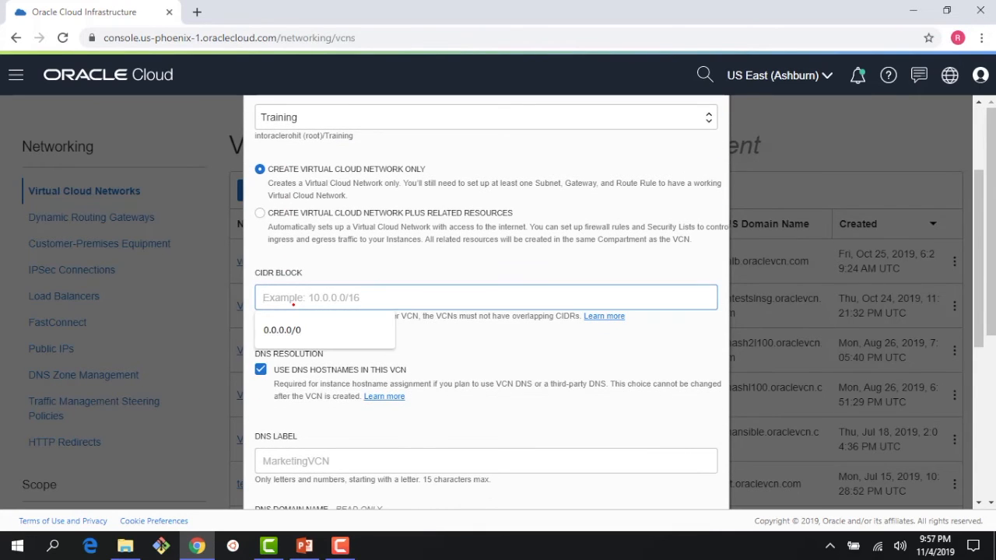
{"action": "type", "text": "10.0.0.0/16"}
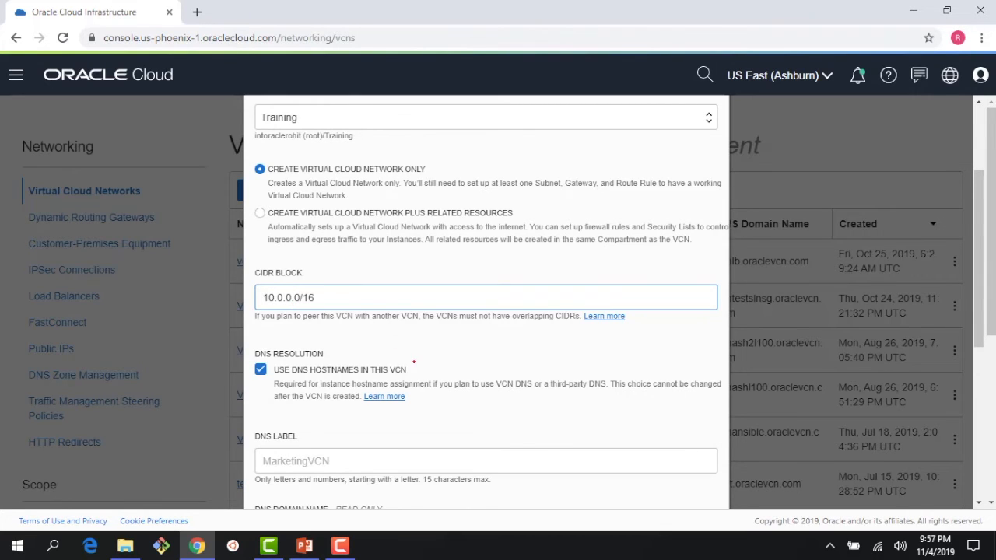
{"action": "scroll", "scroll_direction": "down", "scroll_amount": 3}
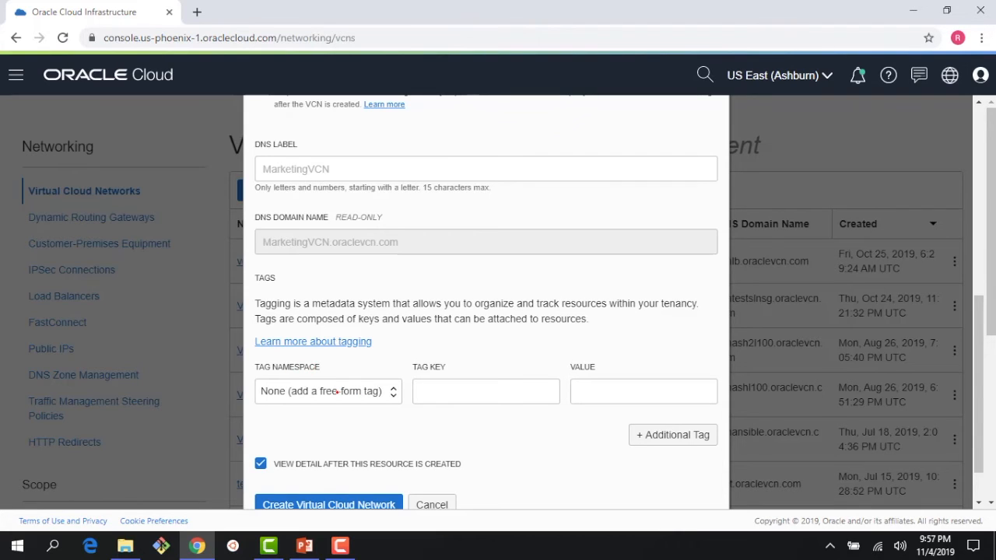
Add a defined tag with namespace Marketing, key Campaign, and value NA.
{"action": "left_click", "coordinate": [327, 391]}
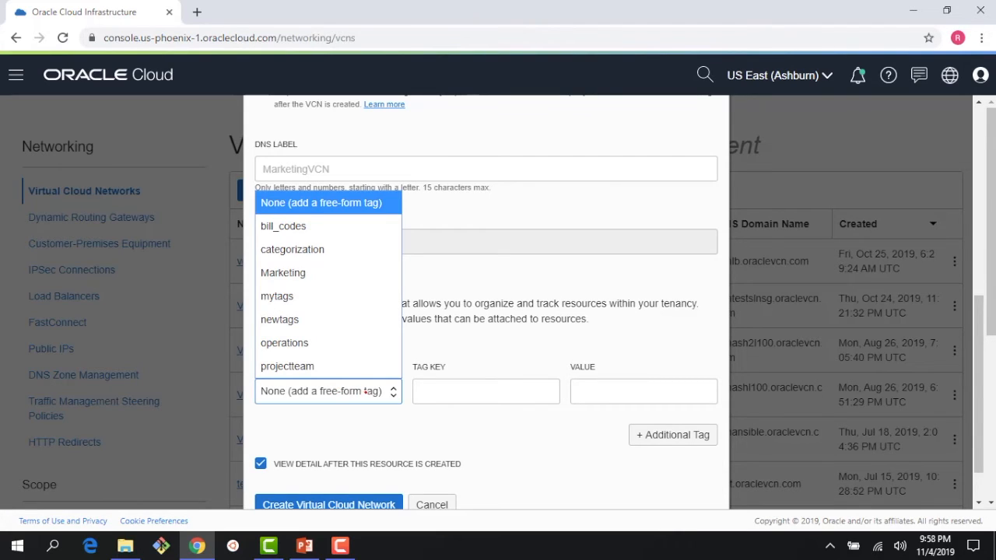
{"action": "mouse_move", "coordinate": [279, 319]}
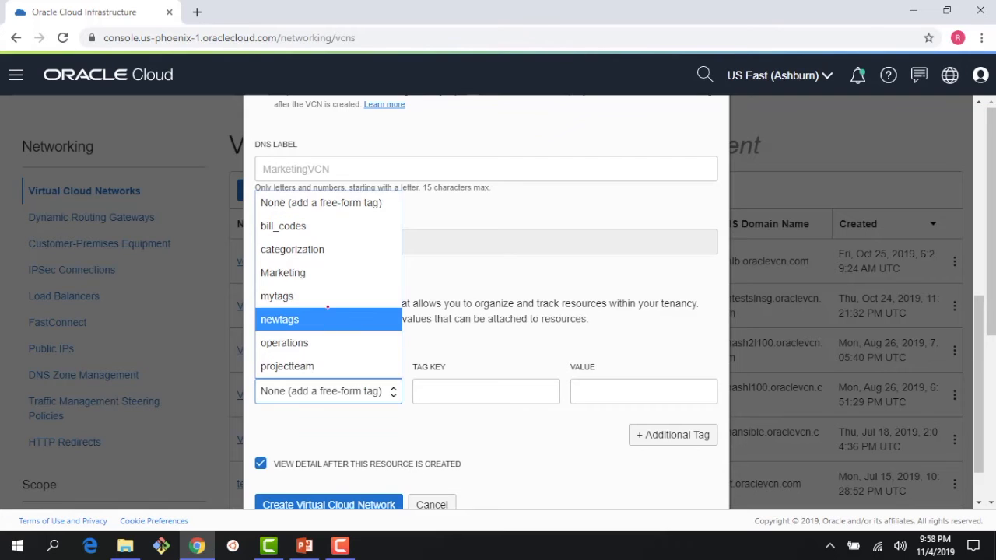
{"action": "mouse_move", "coordinate": [283, 273]}
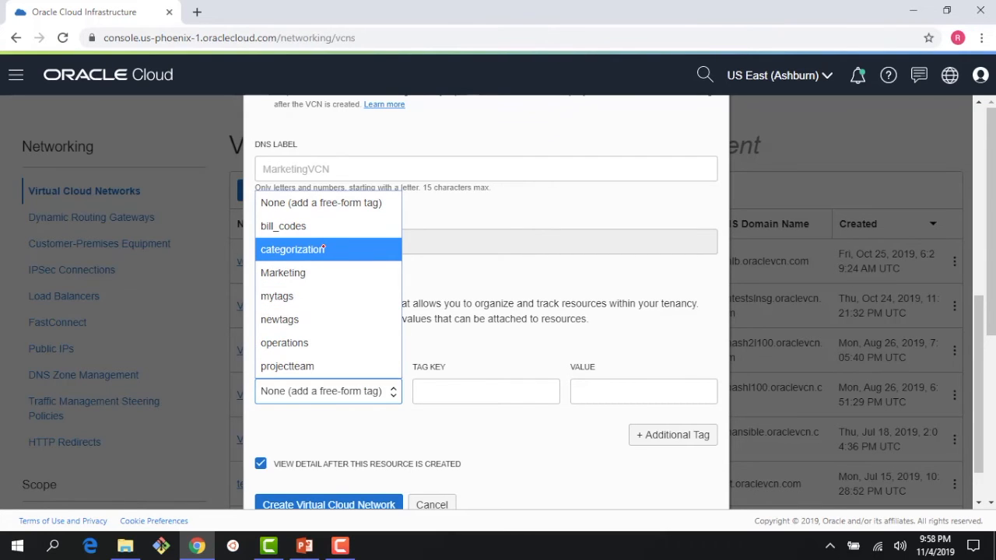
{"action": "mouse_move", "coordinate": [283, 272]}
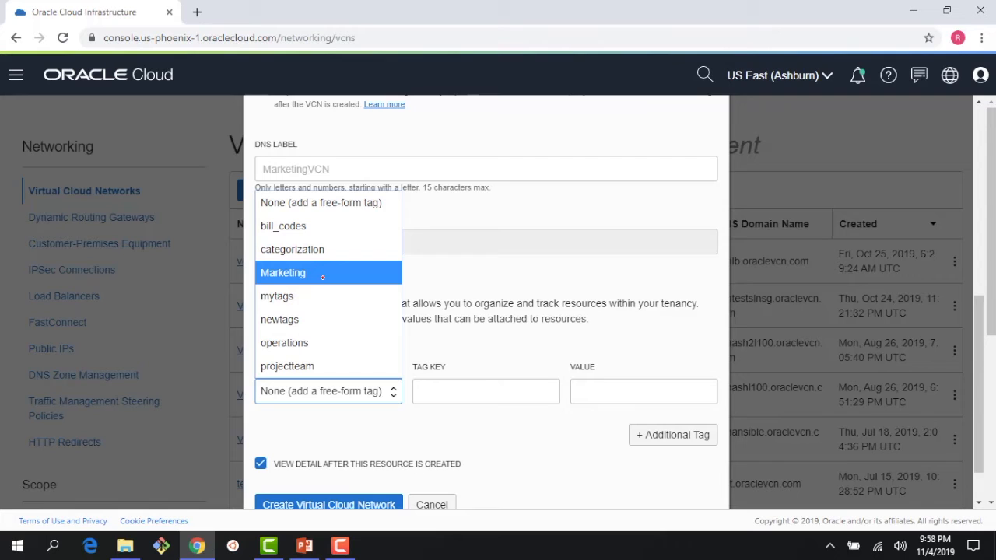
{"action": "left_click", "coordinate": [283, 273]}
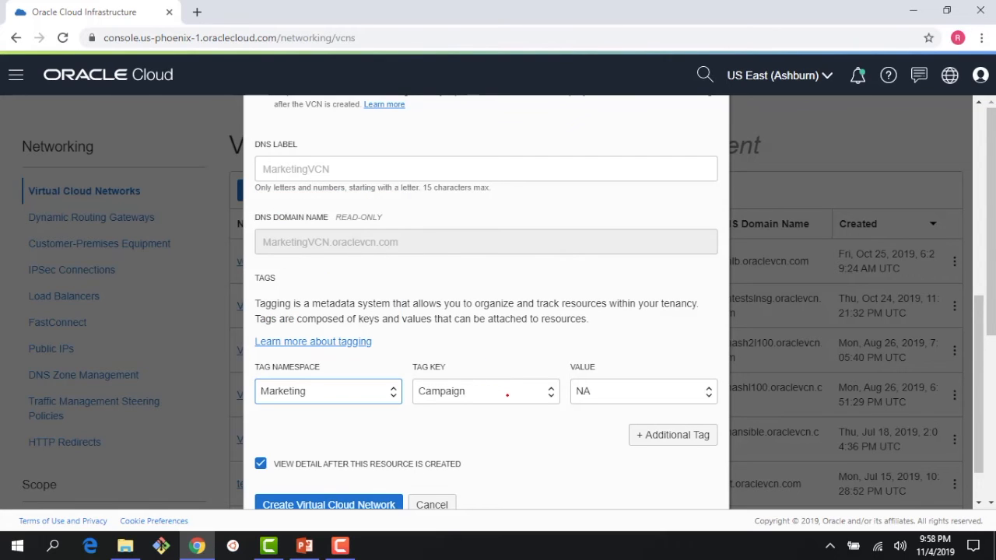
{"action": "left_click", "coordinate": [485, 391]}
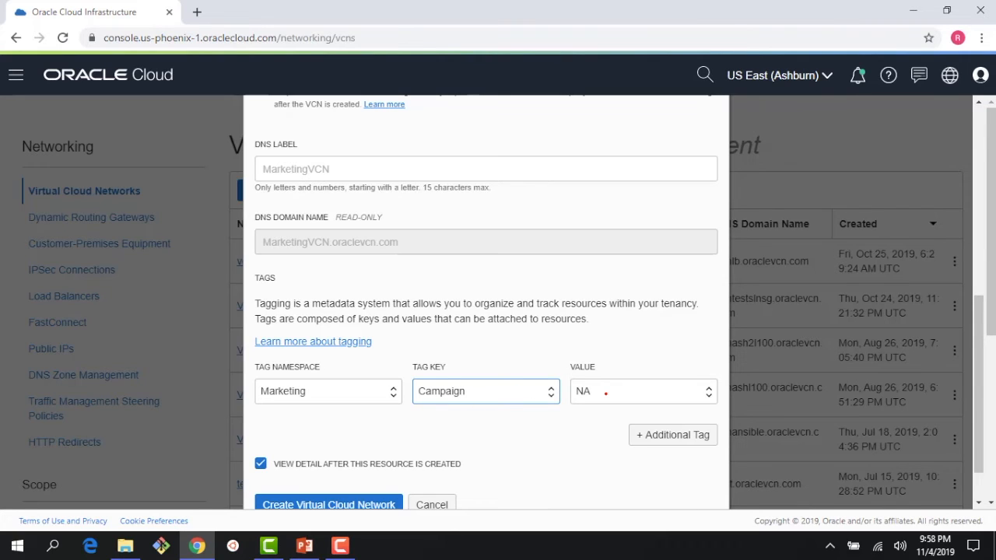
{"action": "left_click", "coordinate": [643, 390]}
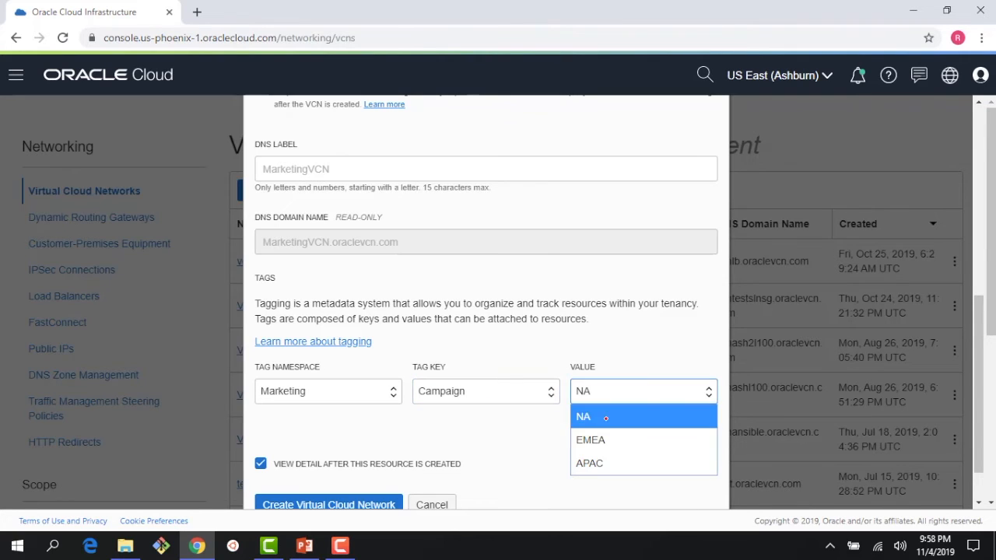
{"action": "mouse_move", "coordinate": [590, 440]}
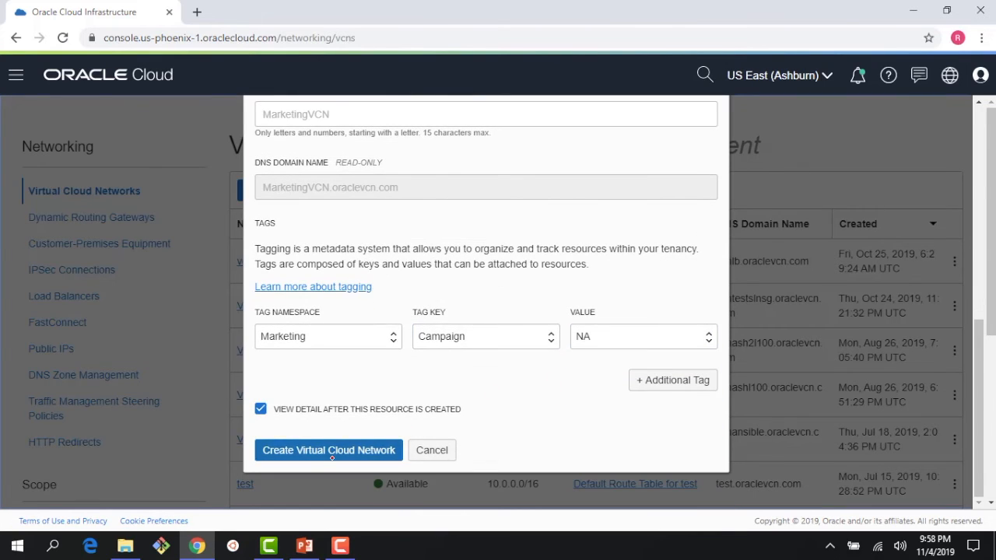
Create MarketingVCN and view its automatically added free-form tags.
{"action": "left_click", "coordinate": [329, 450]}
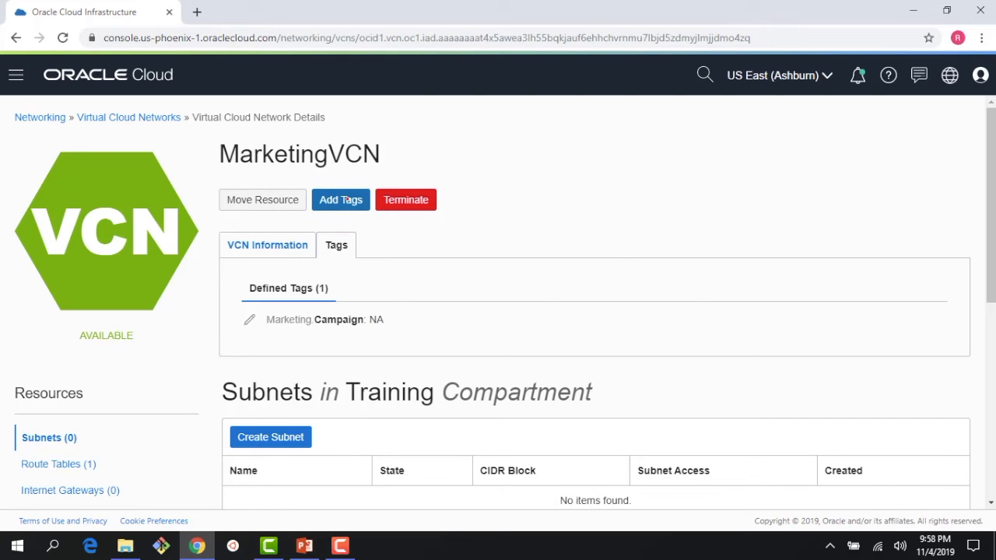
{"action": "left_click", "coordinate": [387, 288]}
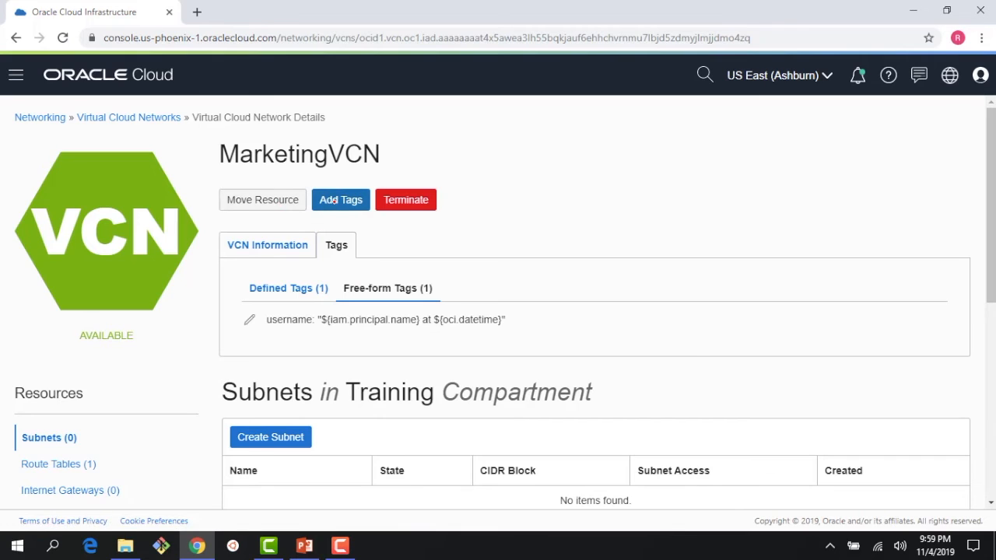
Add free-form tag costcenter with value 90871 to MarketingVCN.
{"action": "left_click", "coordinate": [341, 200]}
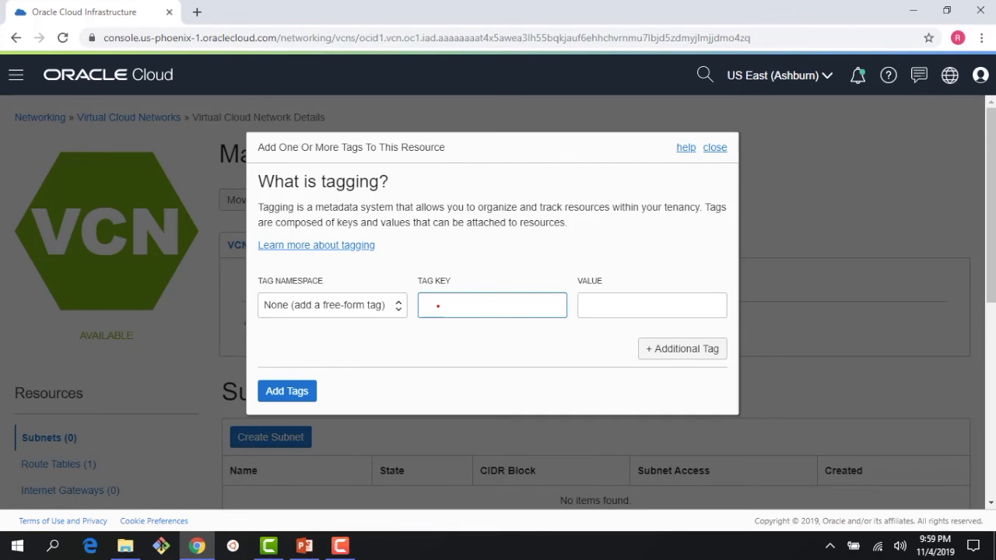
{"action": "type", "text": "costcenter"}
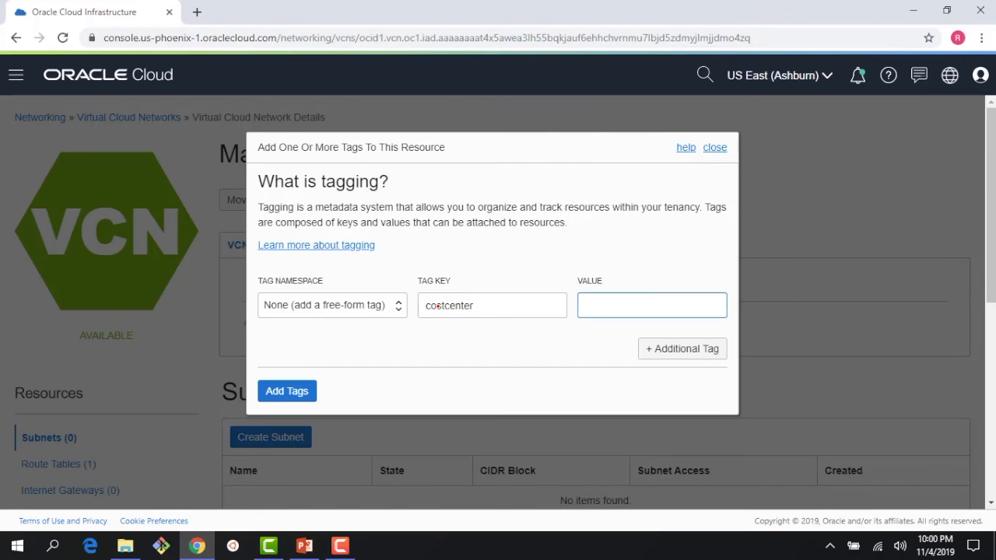
{"action": "type", "text": "90871"}
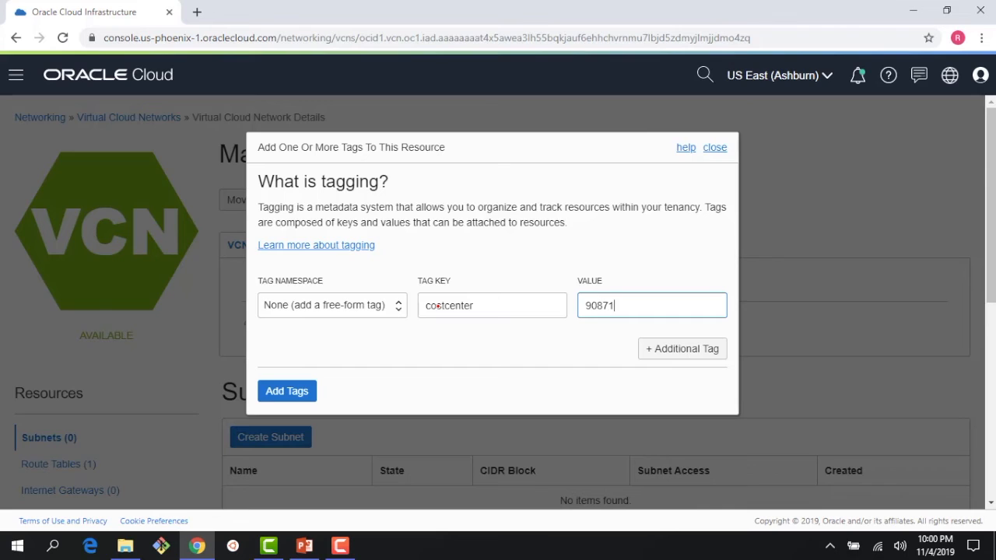
{"action": "left_click", "coordinate": [286, 391]}
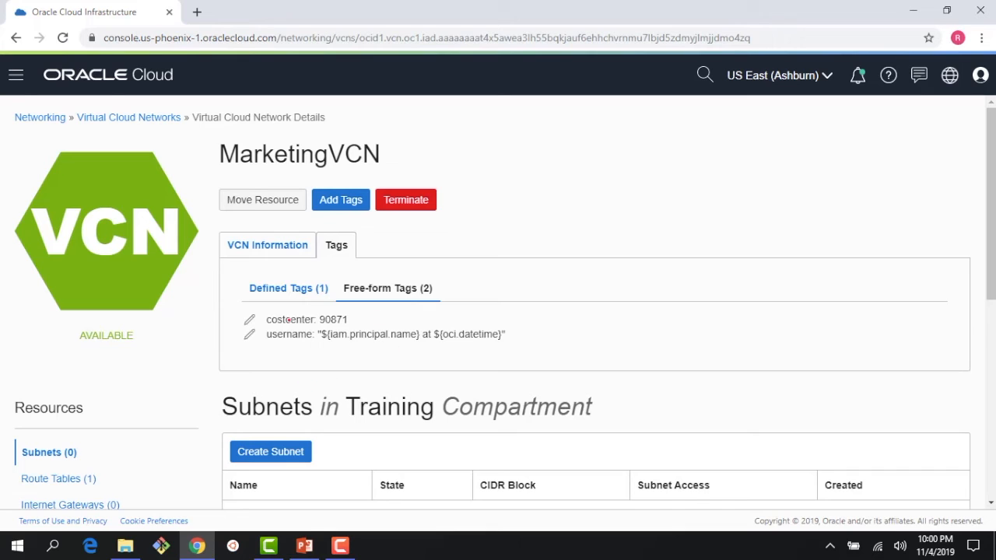
Recheck the defined tags, then advance PowerPoint to the slide on tags with policies.
{"action": "left_click", "coordinate": [288, 288]}
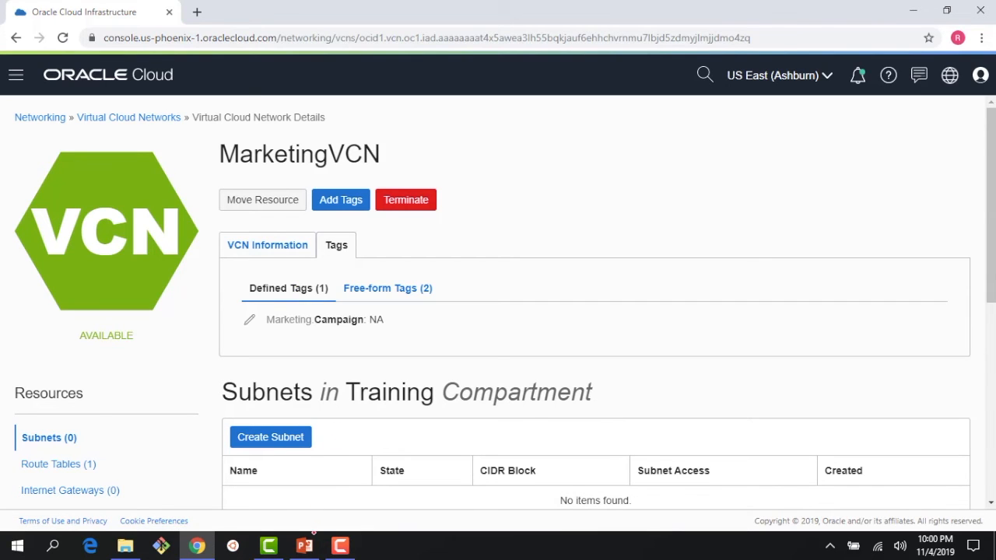
{"action": "left_click", "coordinate": [303, 545]}
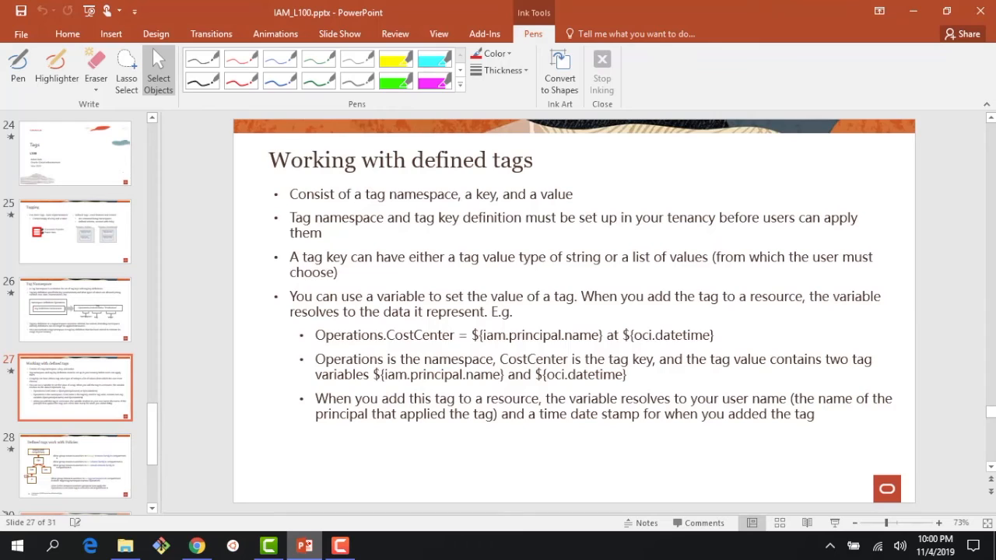
{"action": "left_click", "coordinate": [75, 465]}
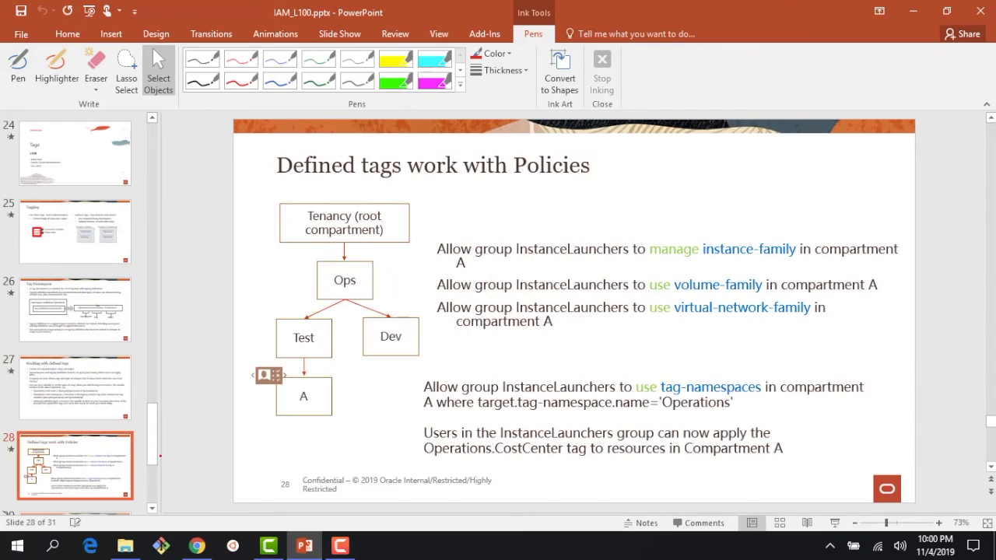